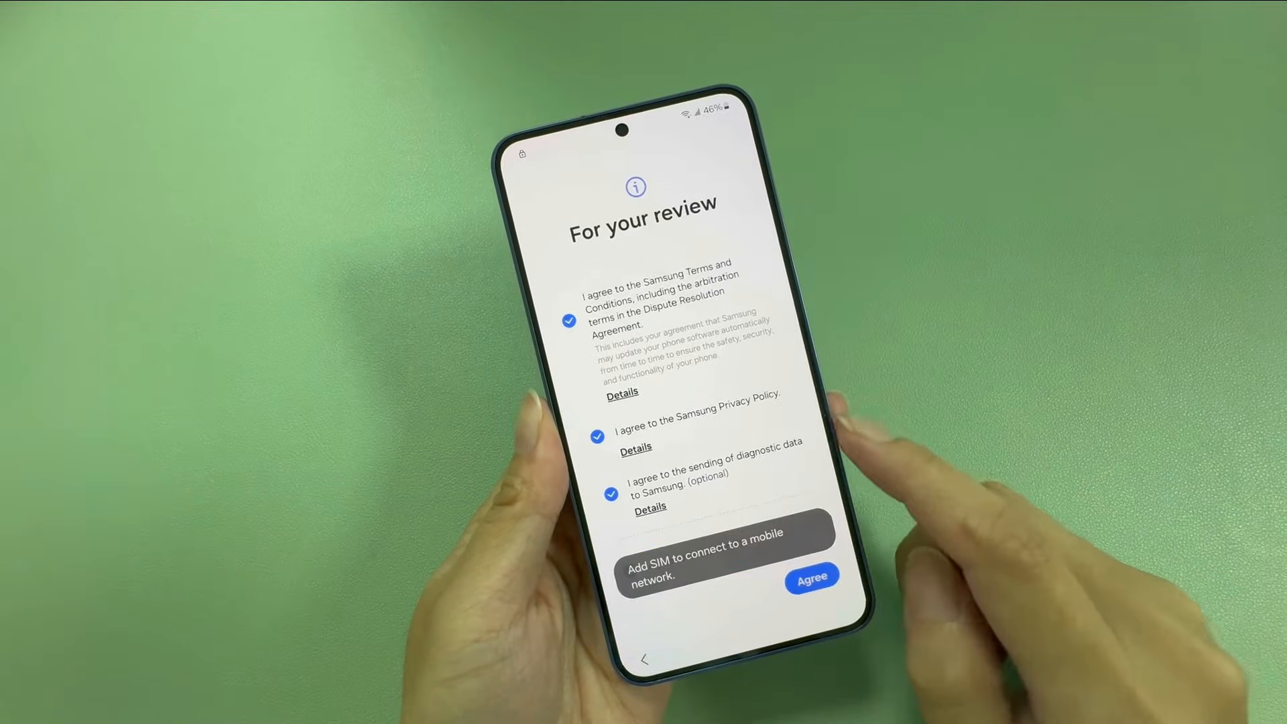
# Agree to the Samsung terms, privacy policy and diagnostic data on the phone.
pyautogui.click(811, 578)
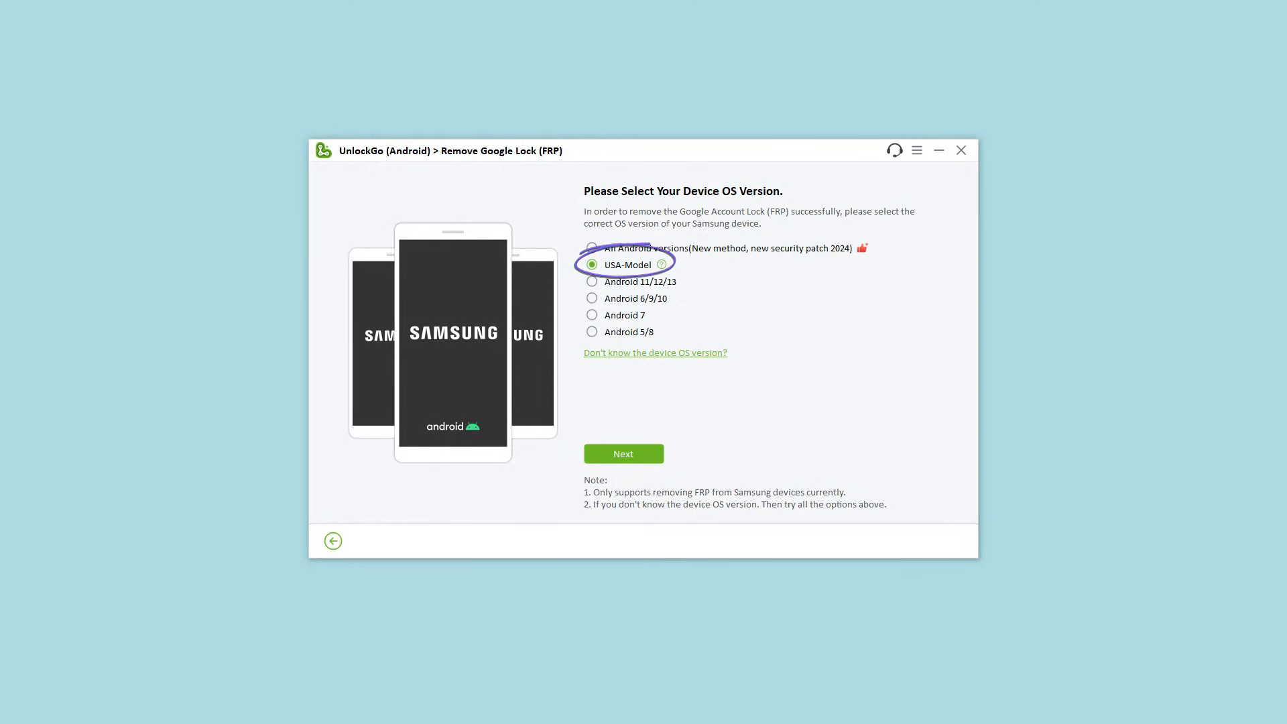
# Confirm USA-Model as the OS version to reach the Remove Google Lock (FRP) page.
pyautogui.click(333, 541)
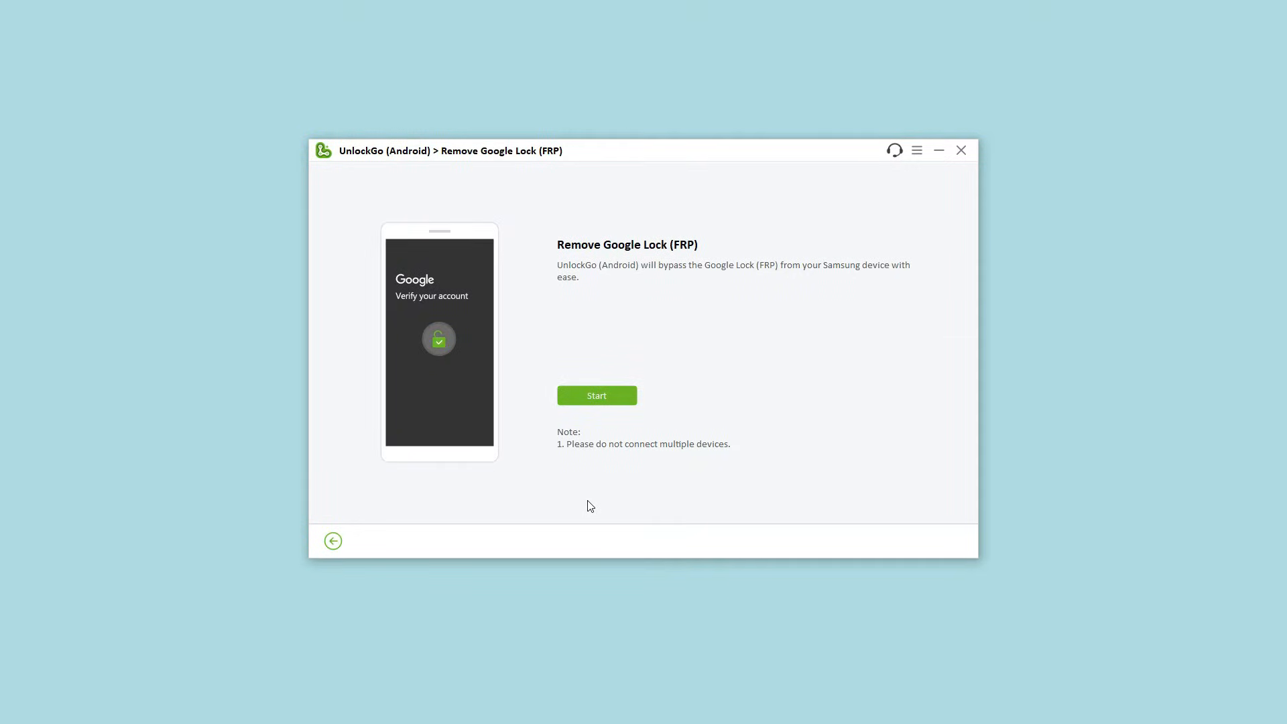
pyautogui.moveTo(616, 421)
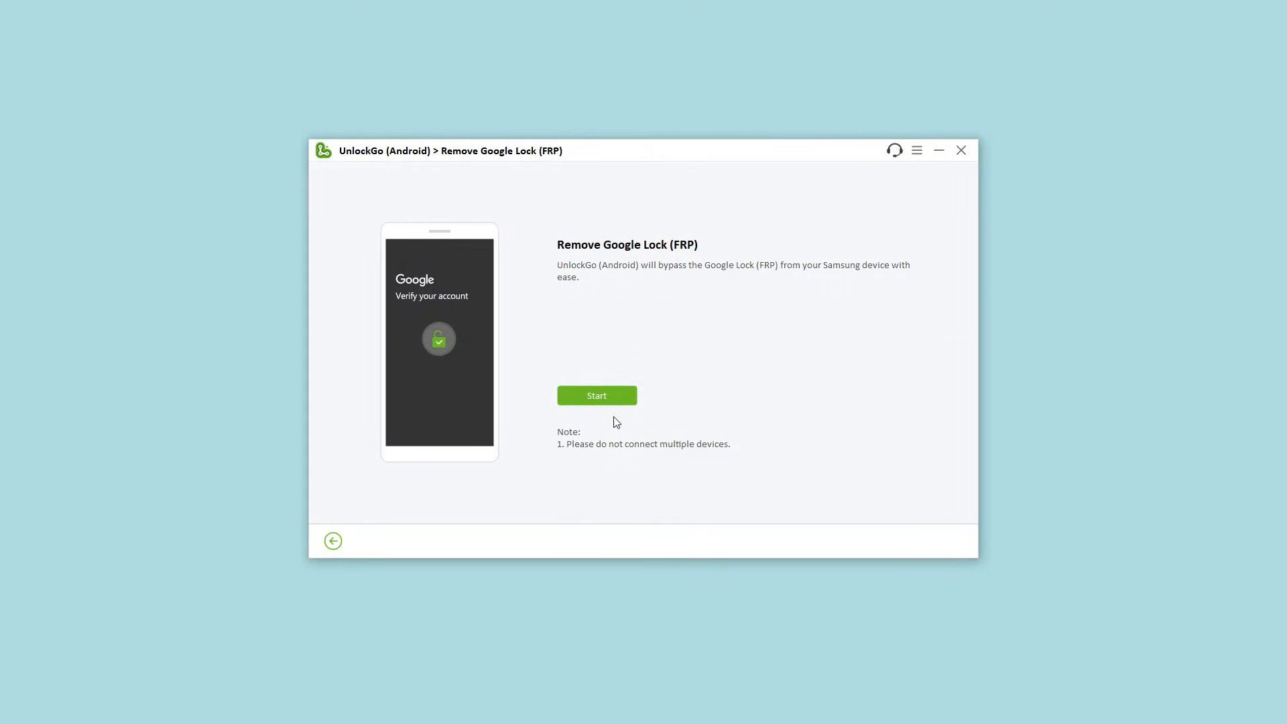
# Start the Google Lock (FRP) removal on the Remove Google Lock page.
pyautogui.click(597, 395)
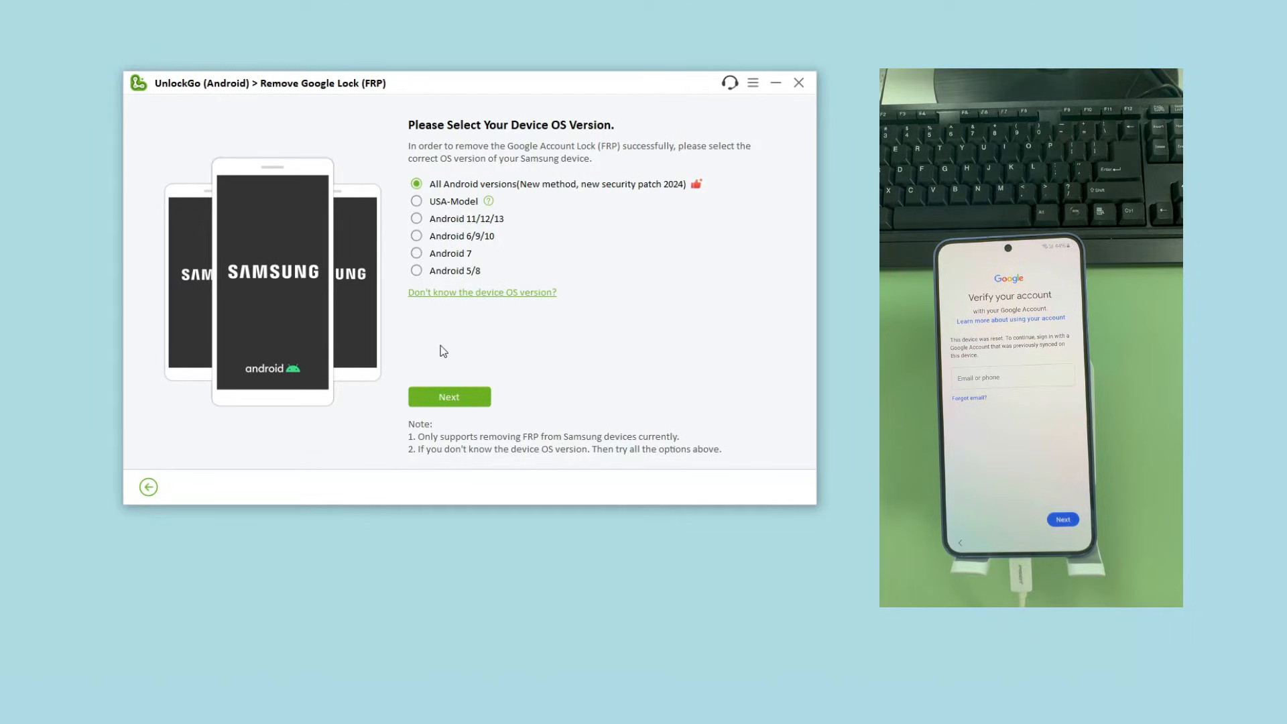
pyautogui.moveTo(462, 210)
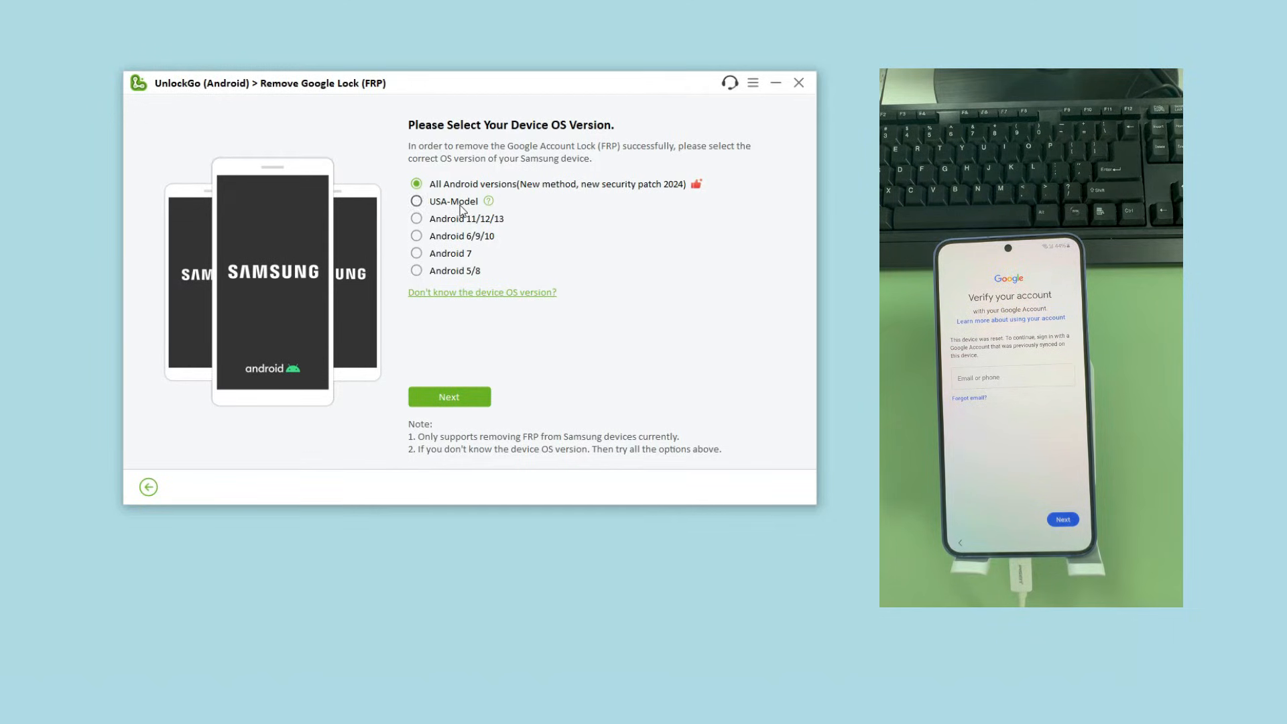
# Choose USA-Model, proceed to 99% progress, and acknowledge the phone data access notice.
pyautogui.click(417, 201)
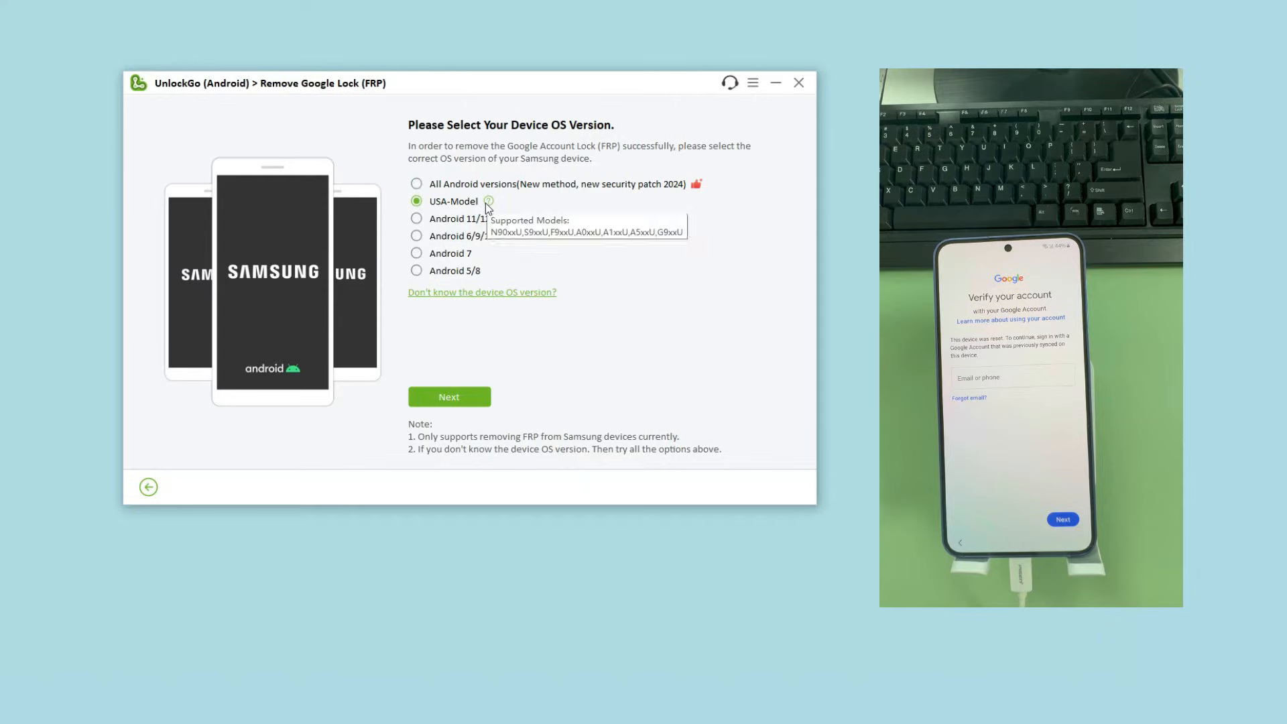
pyautogui.click(449, 396)
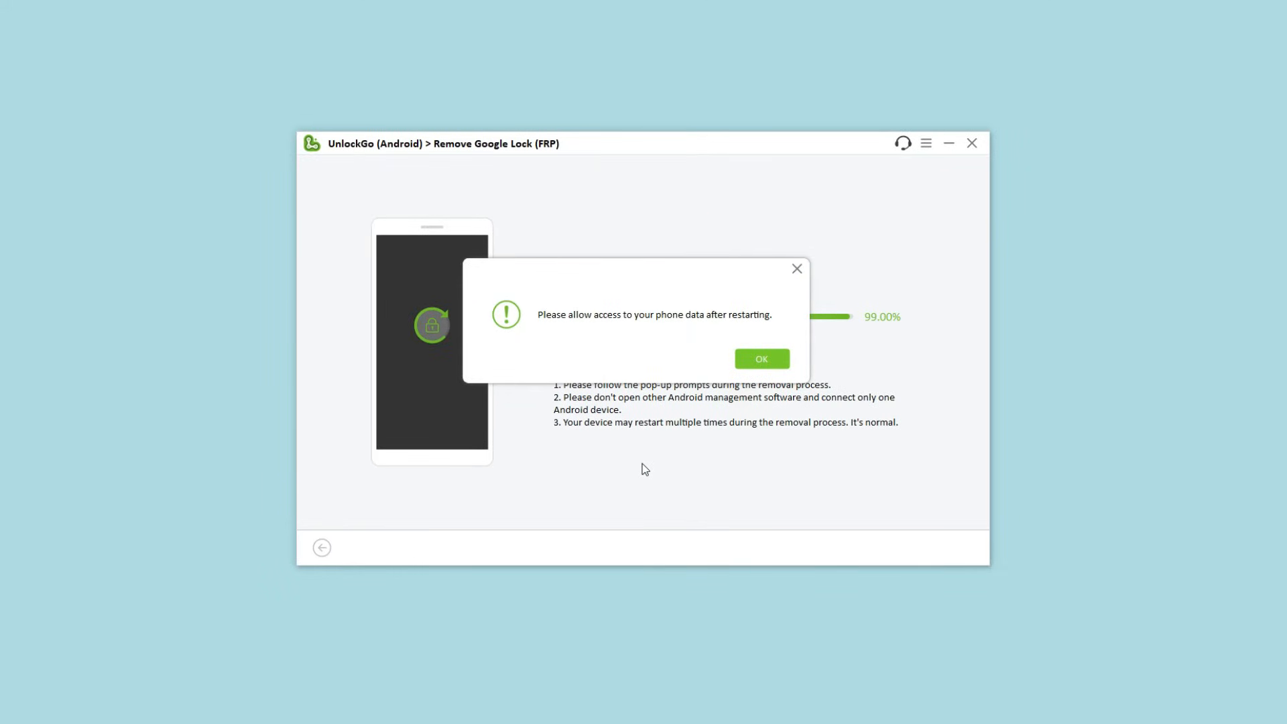
pyautogui.click(761, 359)
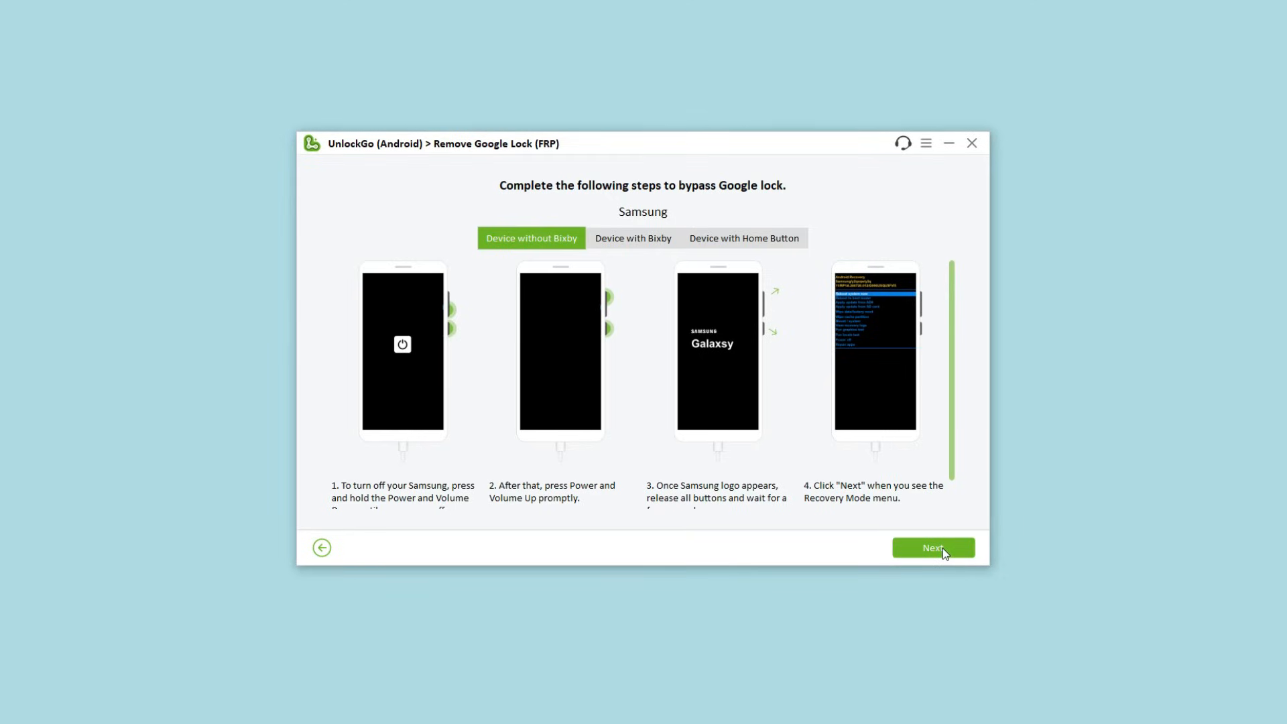
# Advance through both recovery-mode instruction pages to the removal success screen.
pyautogui.click(933, 548)
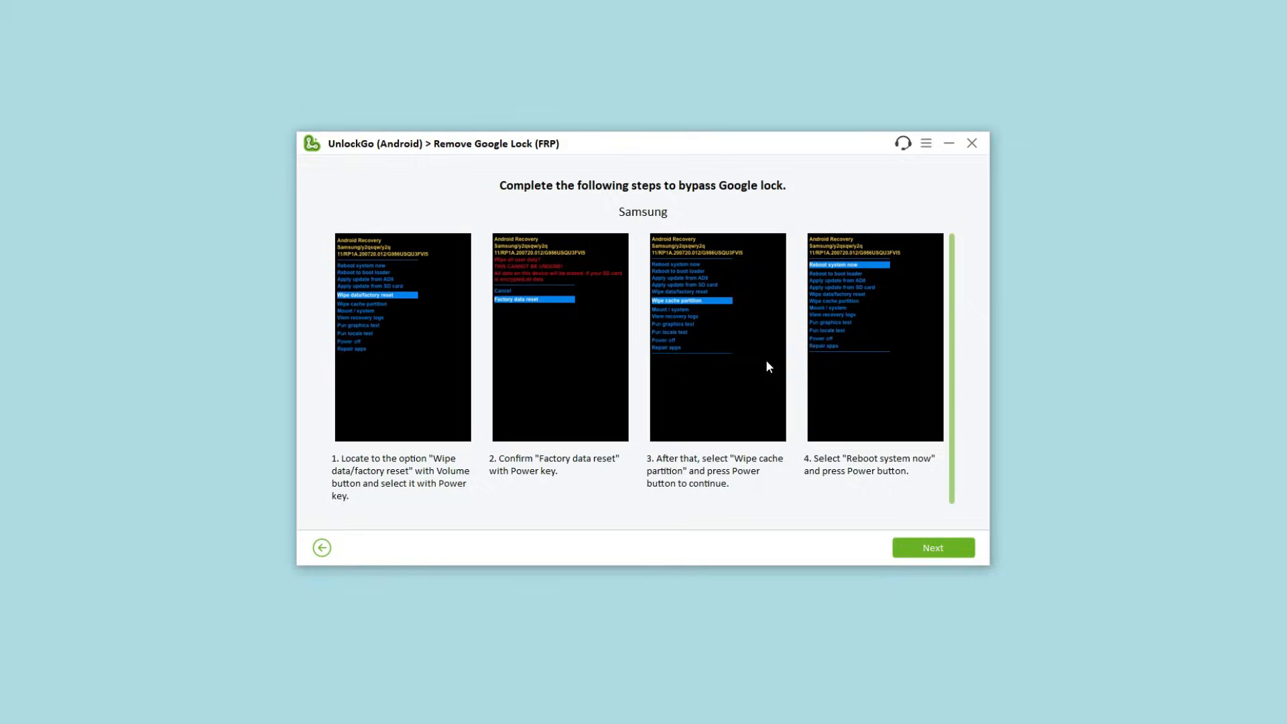
pyautogui.click(932, 548)
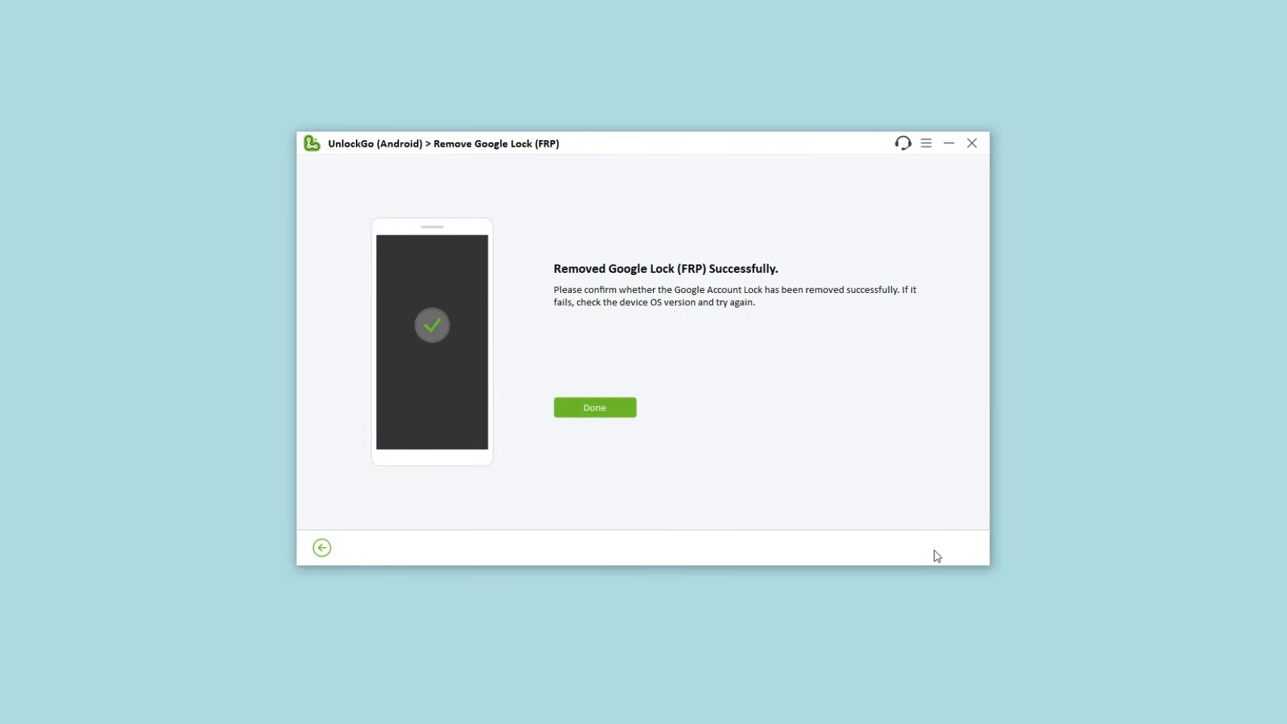